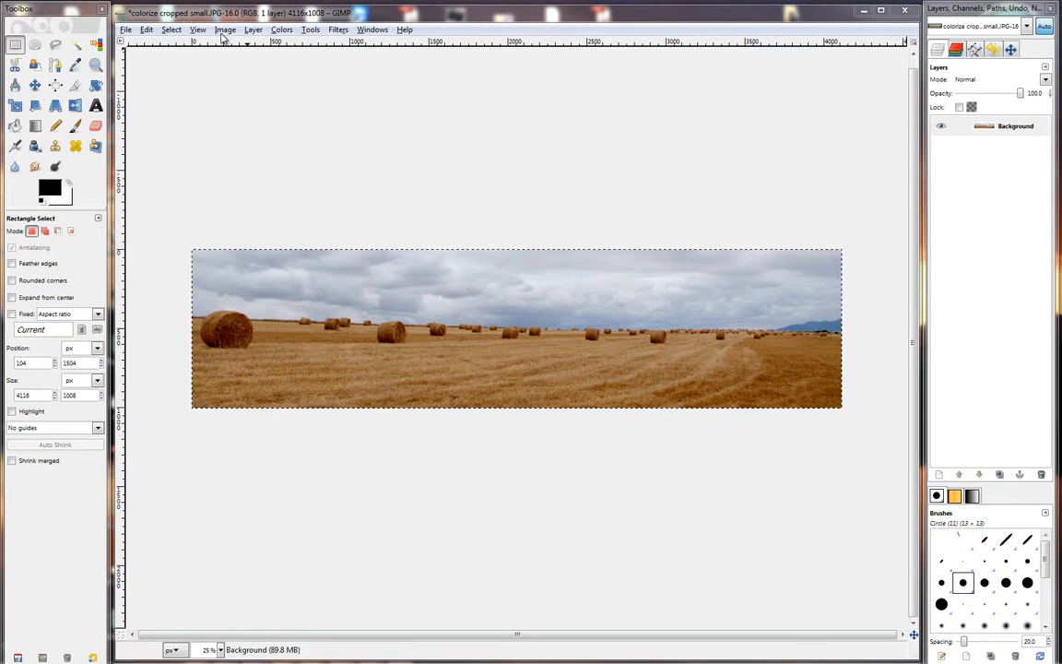
# Step: Bring up the Image menu of whole-image commands for the hay-bale panorama
pyautogui.click(225, 30)
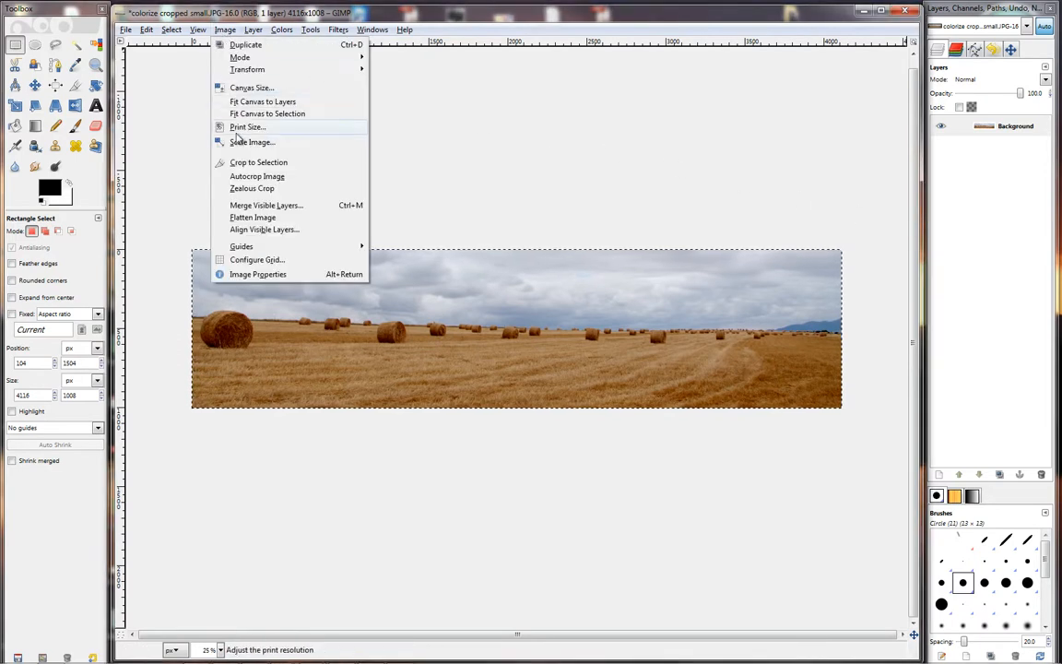
pyautogui.moveTo(251, 88)
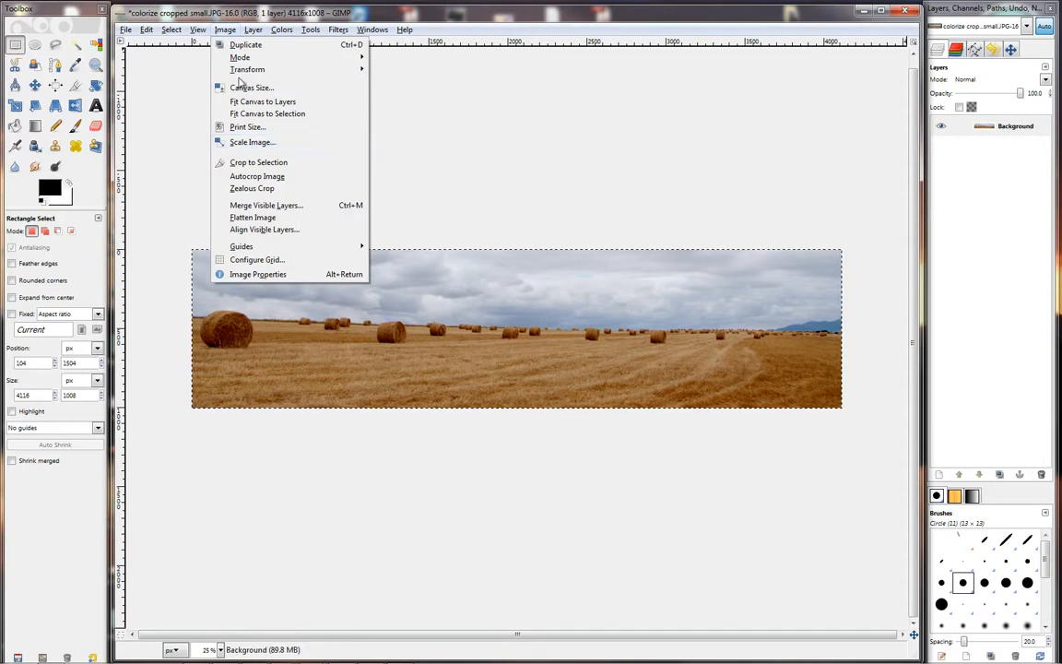
pyautogui.moveTo(251, 140)
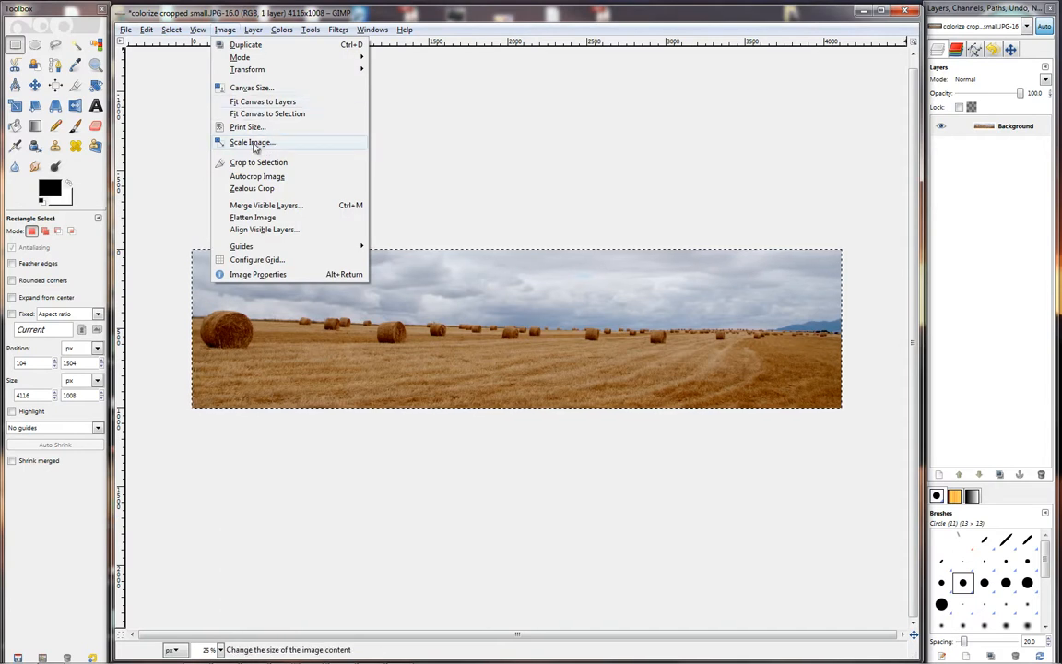
# Step: In Scale Image, enter a width of 1000 px so the linked height becomes 245 px
pyautogui.click(251, 140)
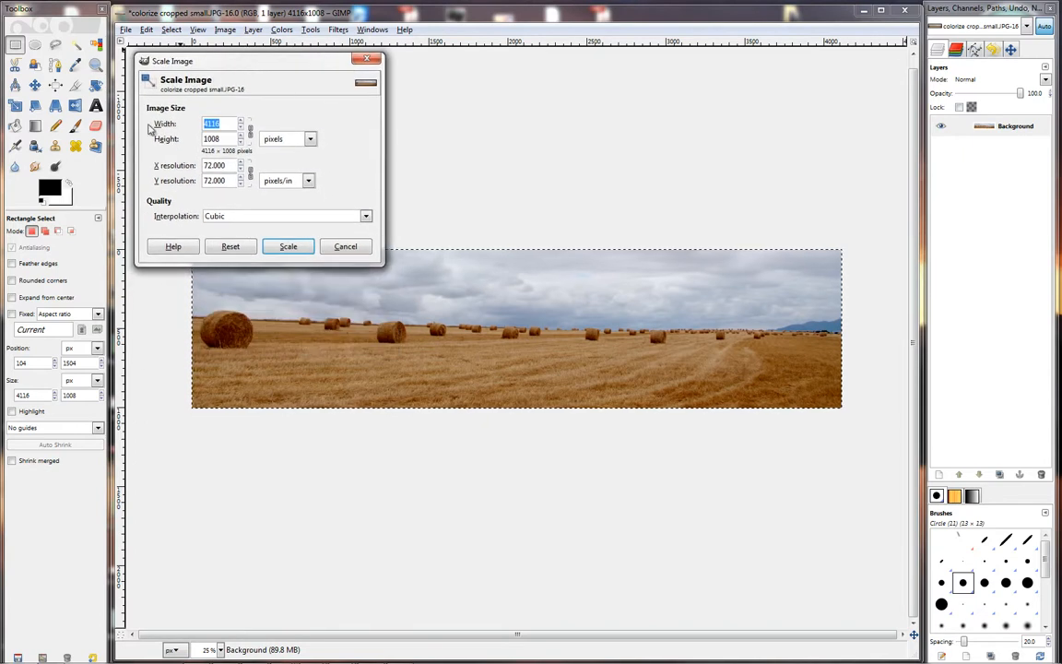
pyautogui.moveTo(280, 133)
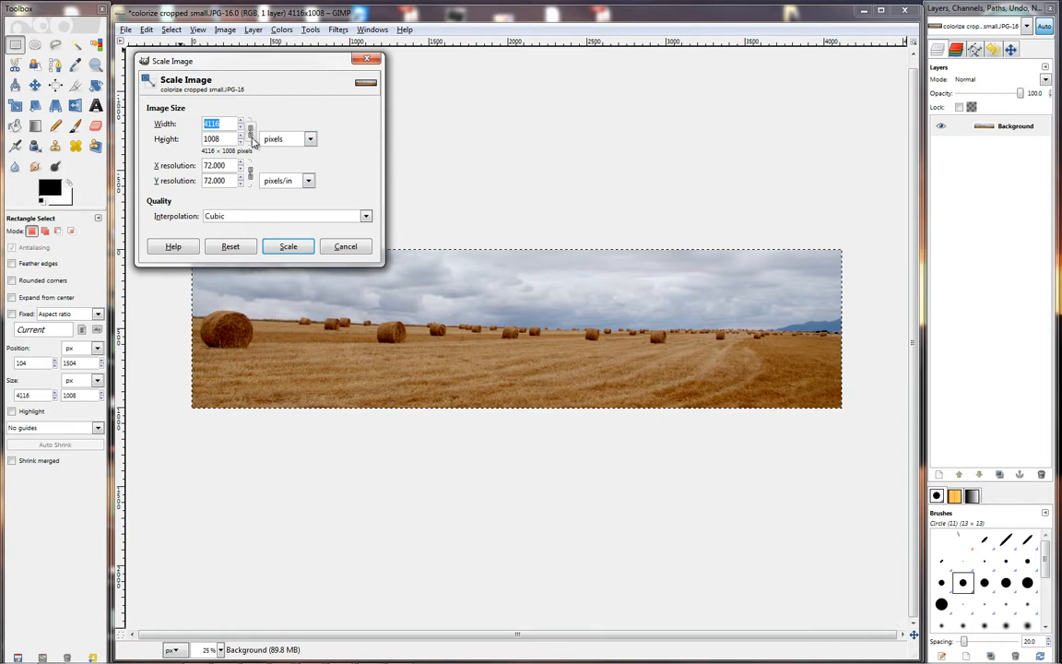
pyautogui.moveTo(255, 138)
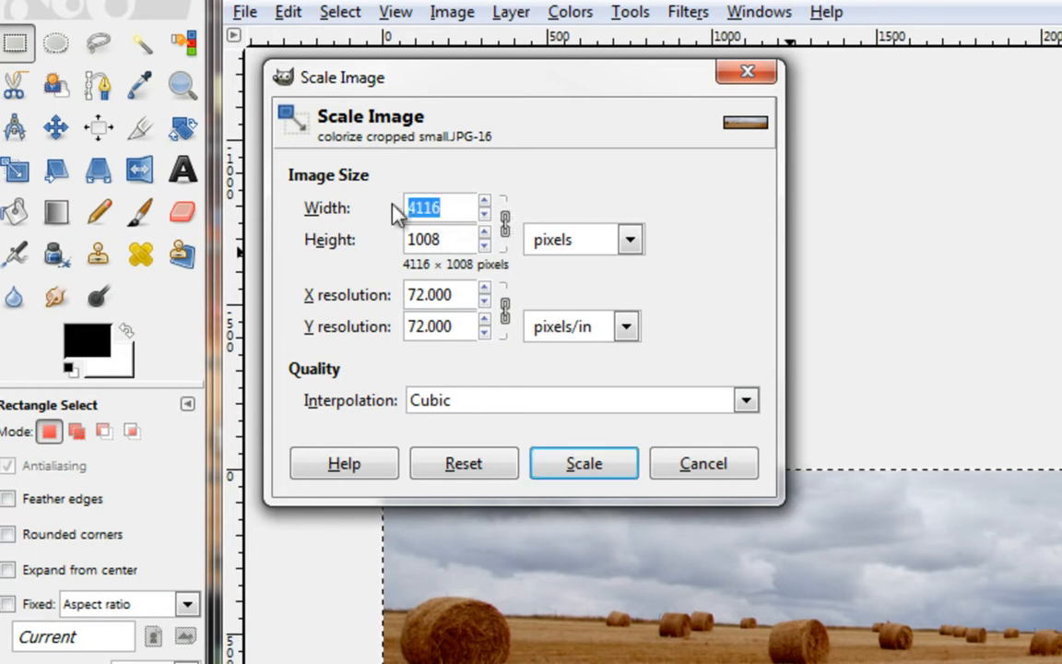
pyautogui.write('1000')
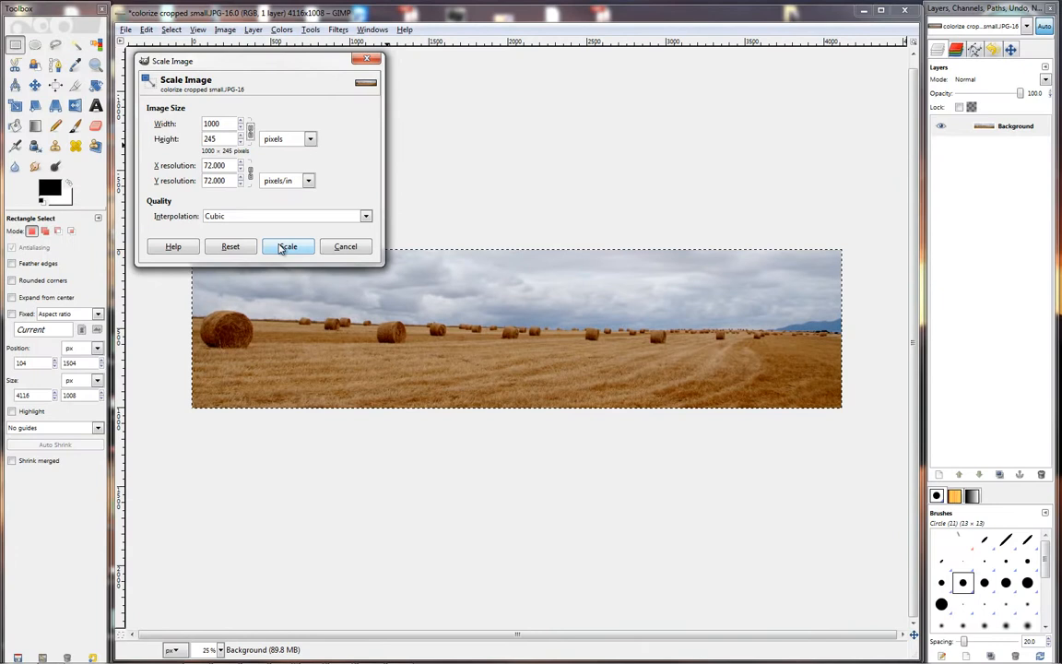
# Step: Scale the panorama to 1000 × 245 pixels and view it at 100% zoom
pyautogui.click(288, 248)
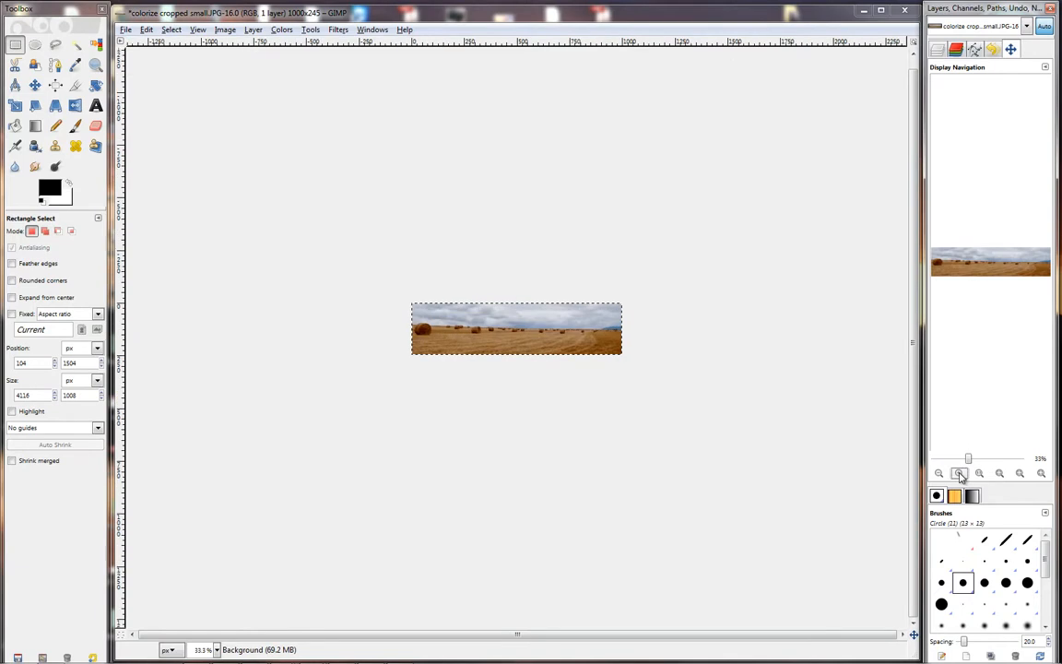
pyautogui.click(999, 472)
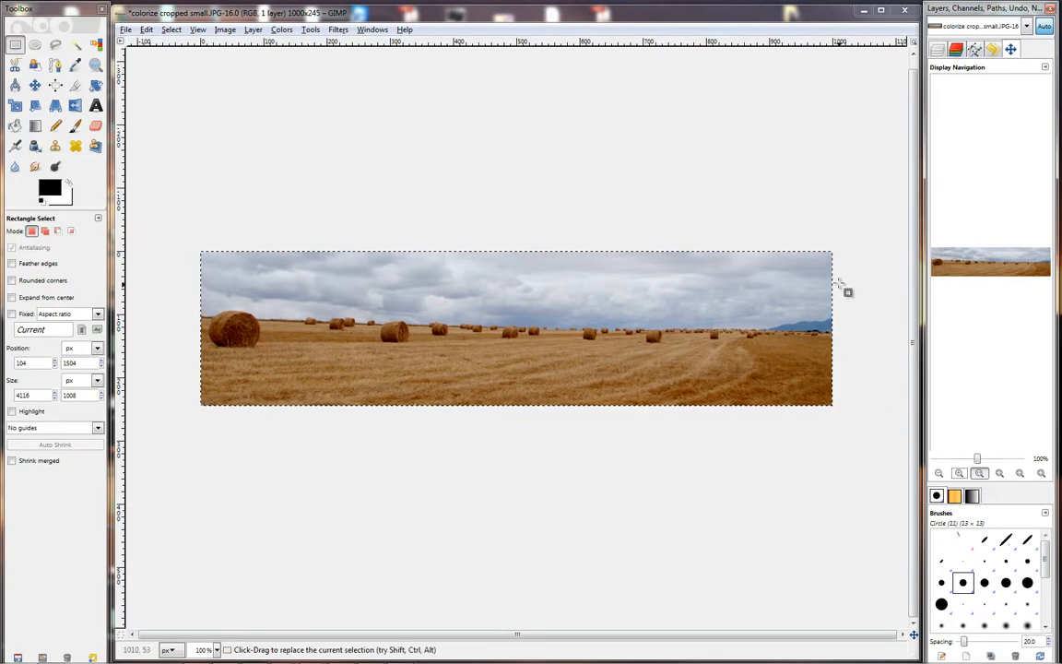
pyautogui.moveTo(627, 395)
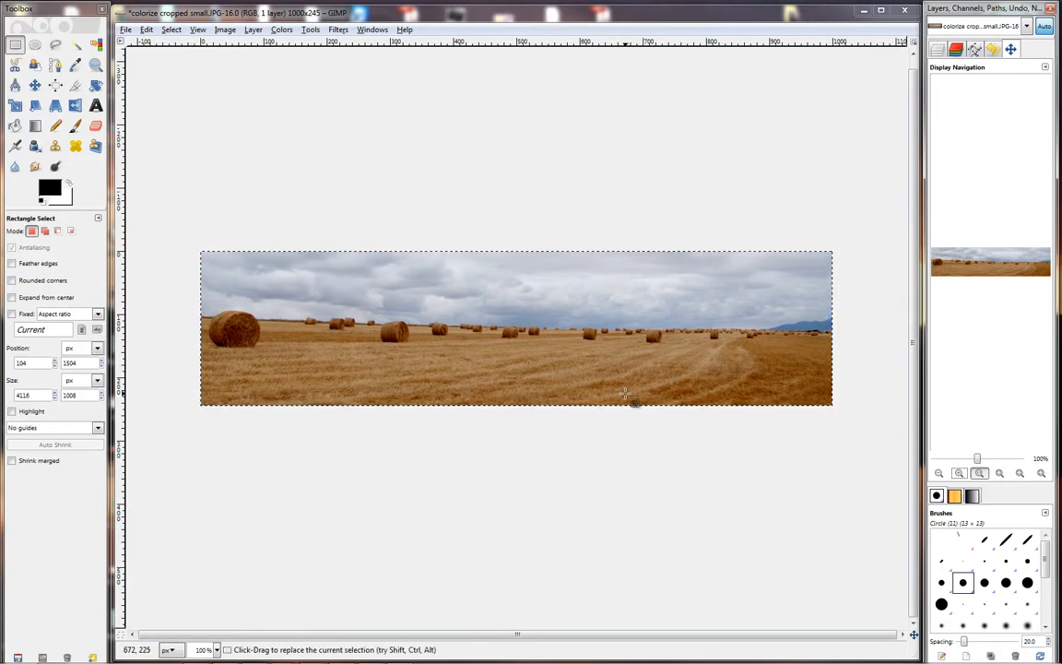
pyautogui.moveTo(616, 433)
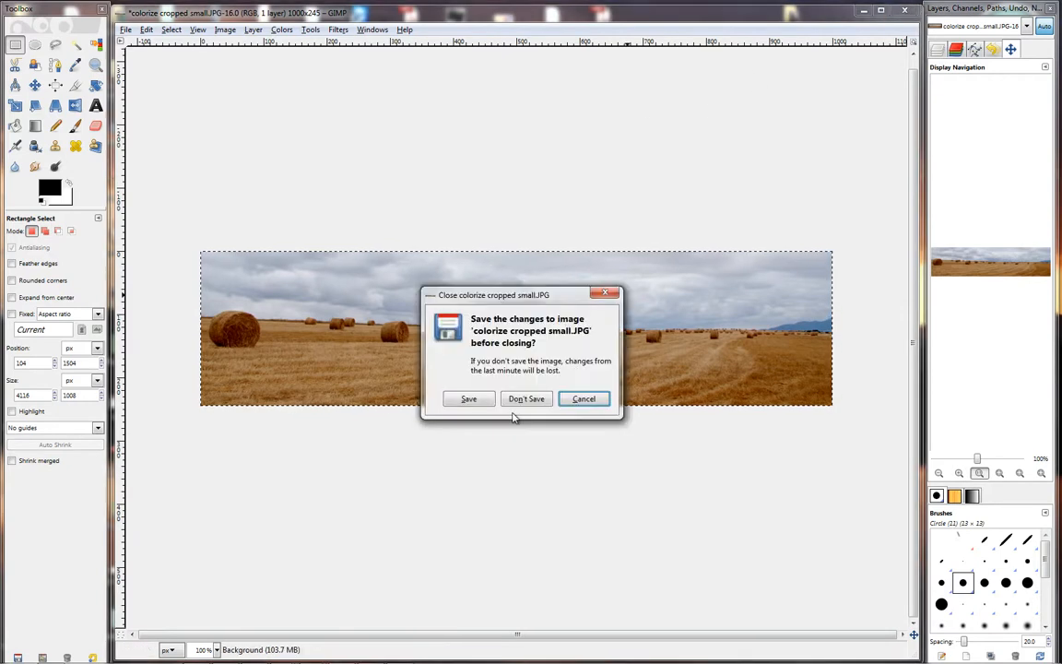
# Step: Discard changes to the panorama, leaving the pink-flower portrait open
pyautogui.click(528, 398)
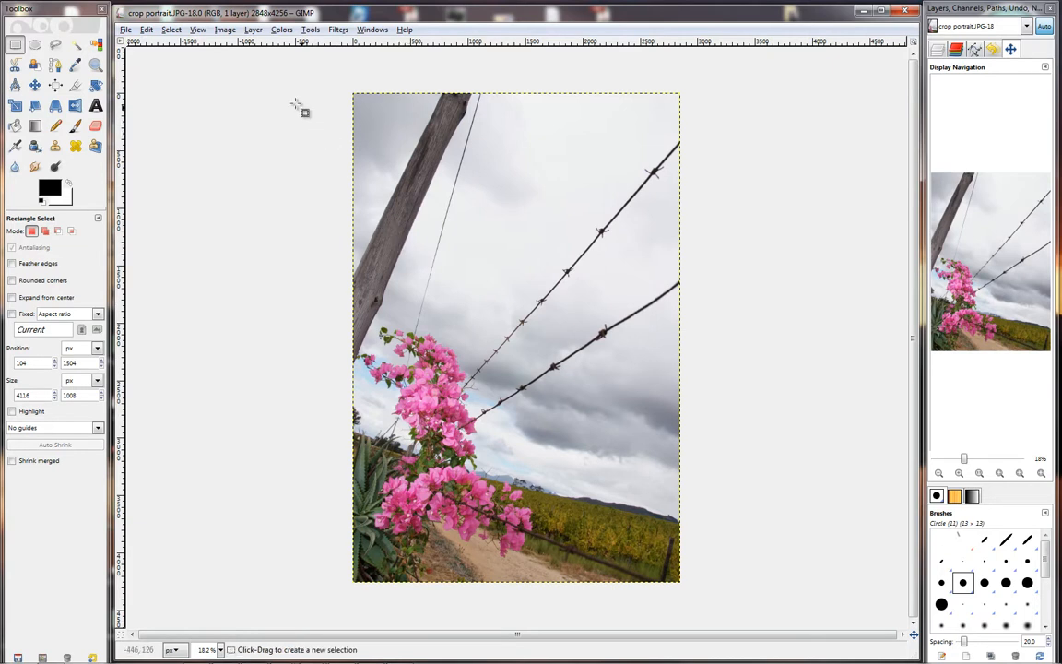
# Step: Scale the portrait to 1000 px high, giving 669 × 1000 from 2848 × 4256
pyautogui.click(225, 29)
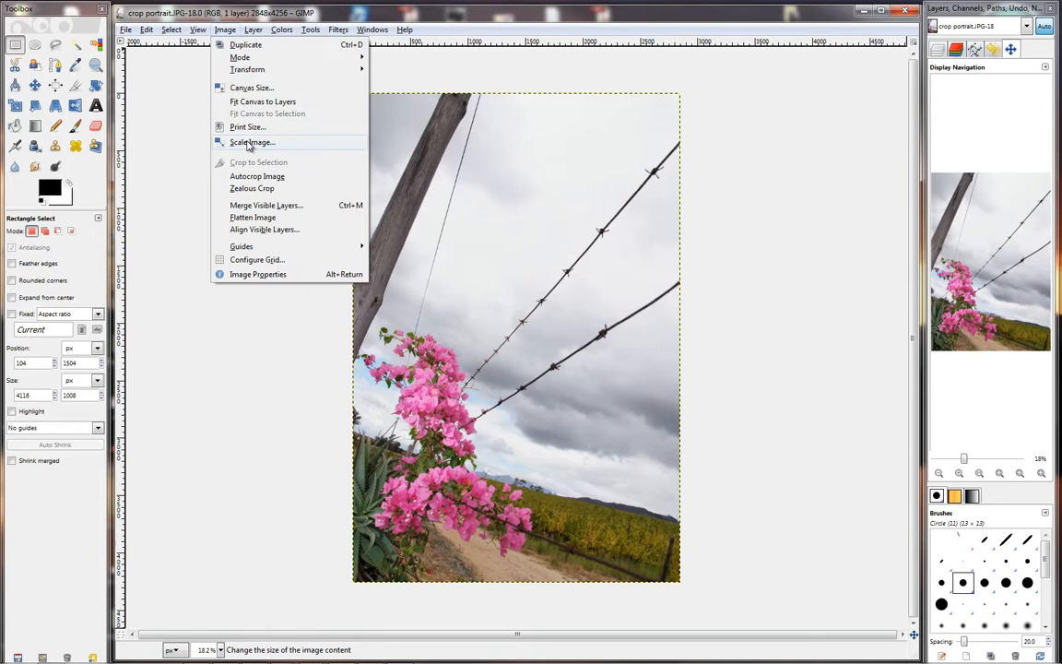
pyautogui.click(251, 142)
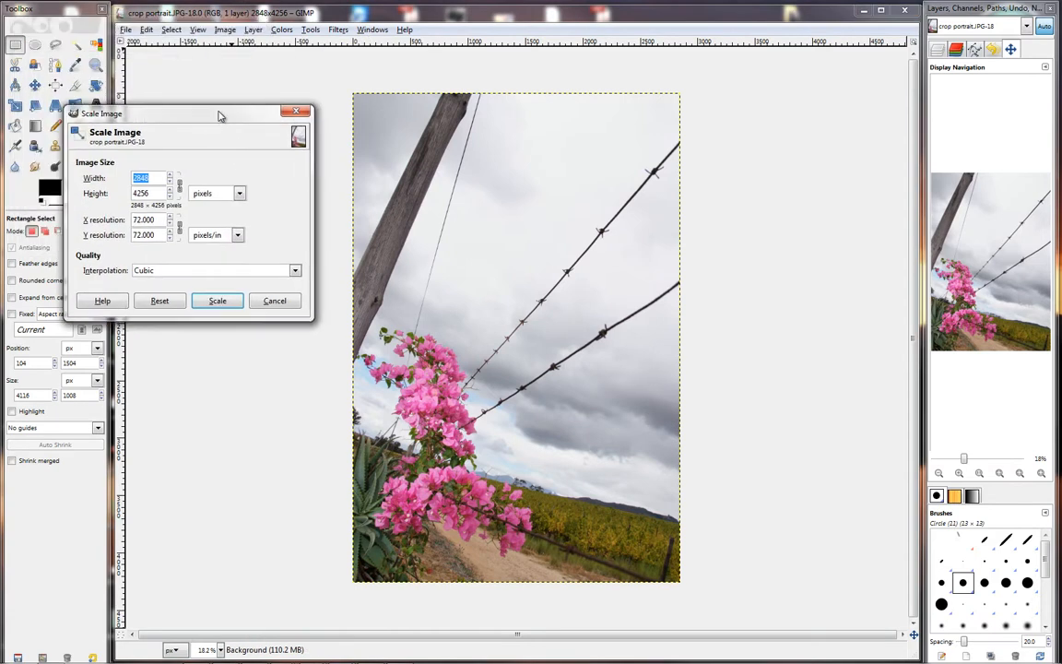
pyautogui.moveTo(125, 182)
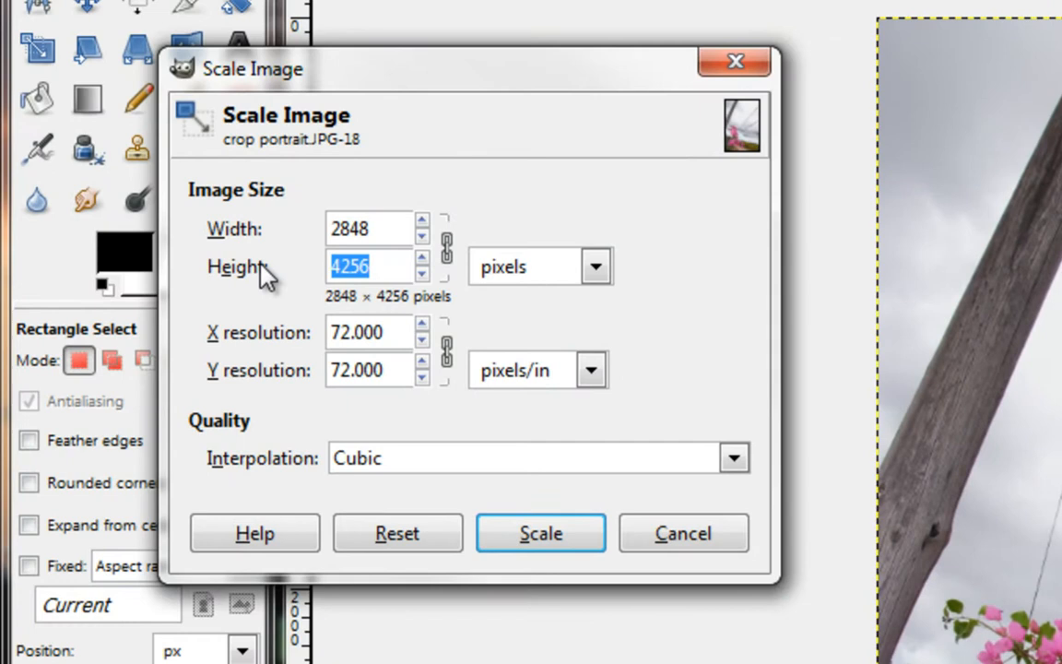
pyautogui.write('1')
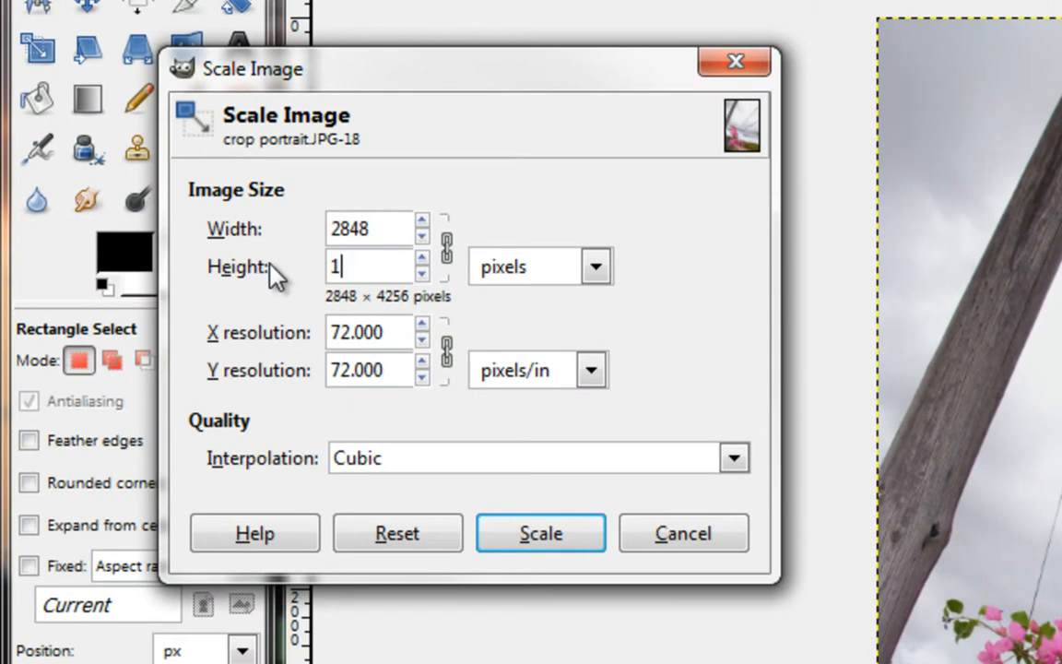
pyautogui.write('000')
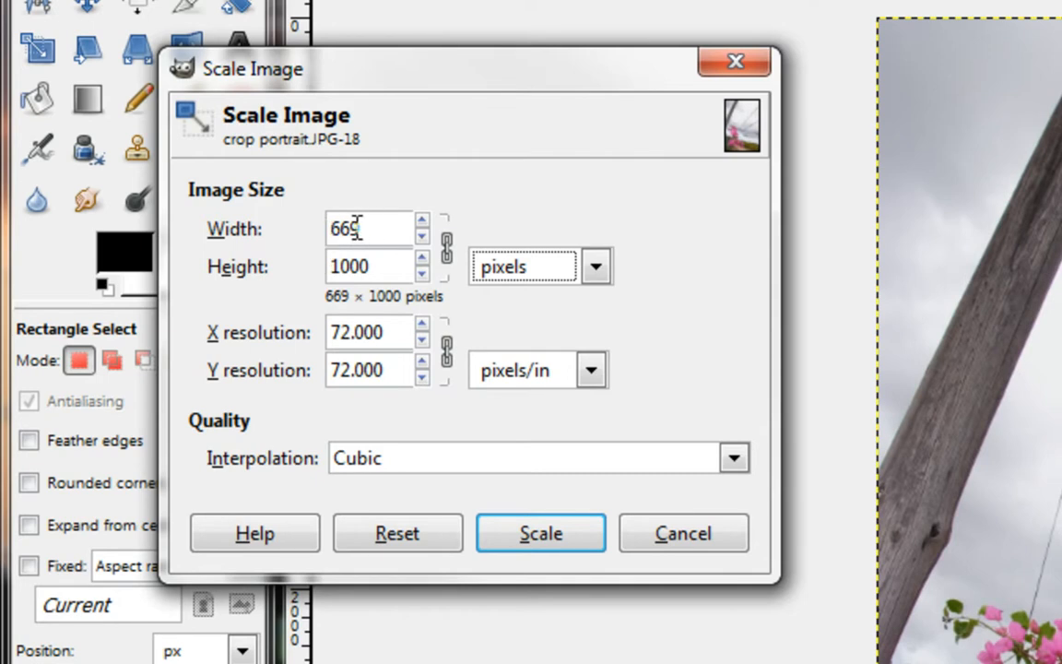
pyautogui.click(540, 533)
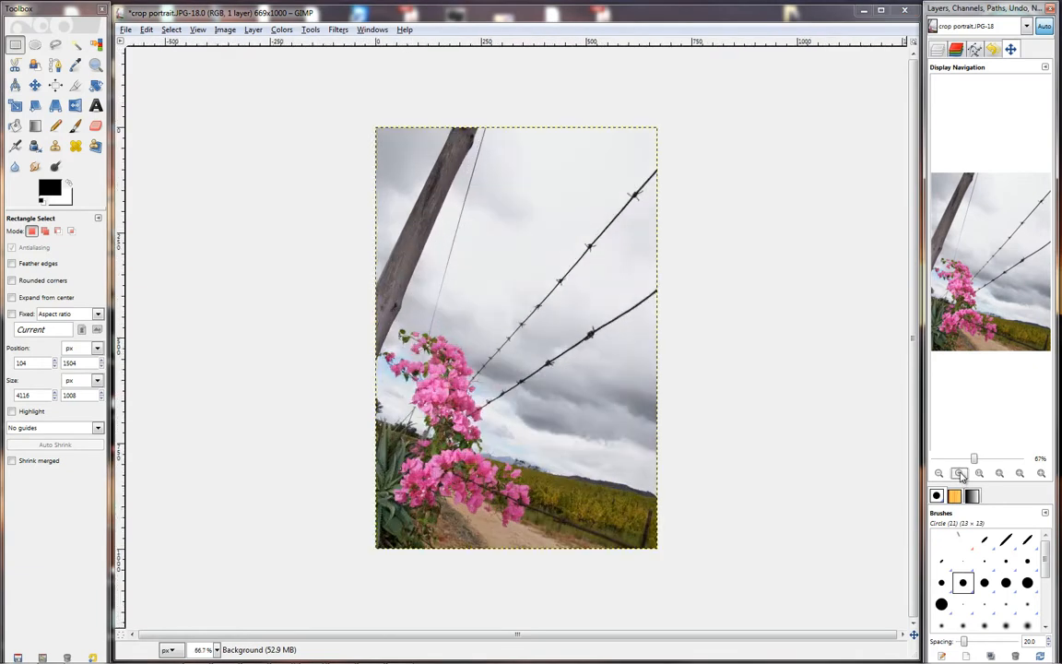
# Step: View the 669 × 1000 portrait at 100% zoom and bring up the File commands
pyautogui.click(1000, 472)
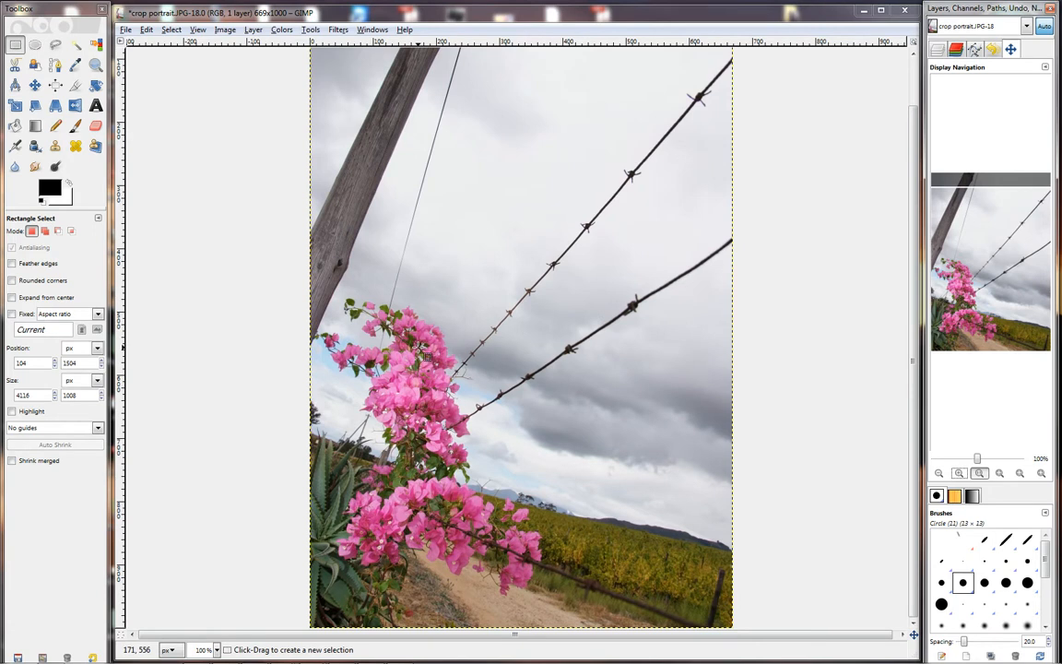
pyautogui.click(125, 29)
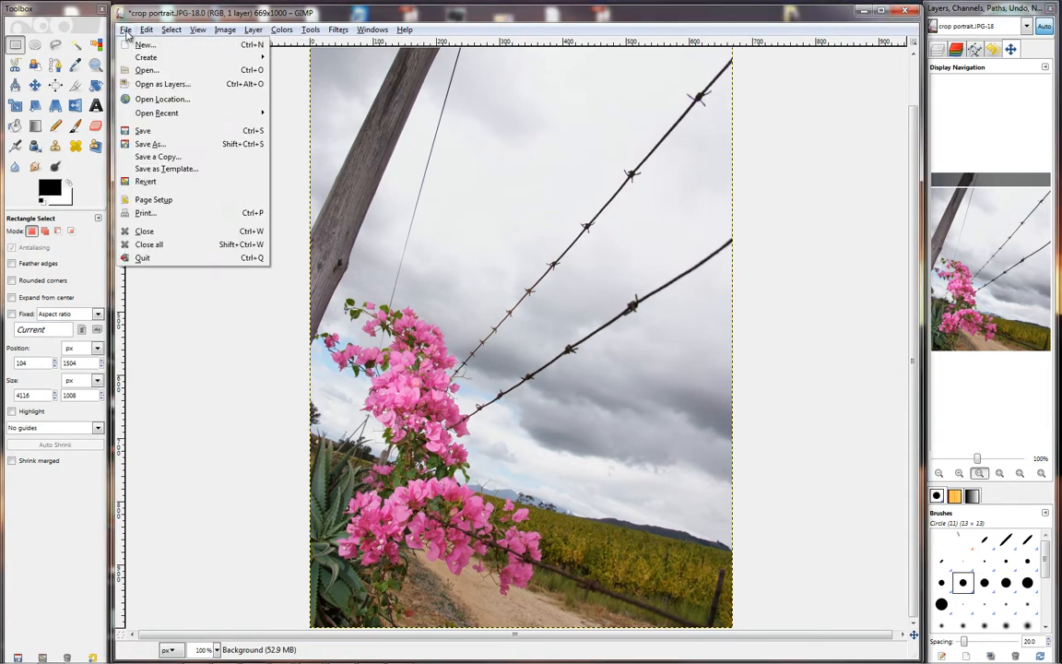
# Step: Save As 'crop portrait small.JPG' in the chosen folder, reaching the JPEG options
pyautogui.click(149, 144)
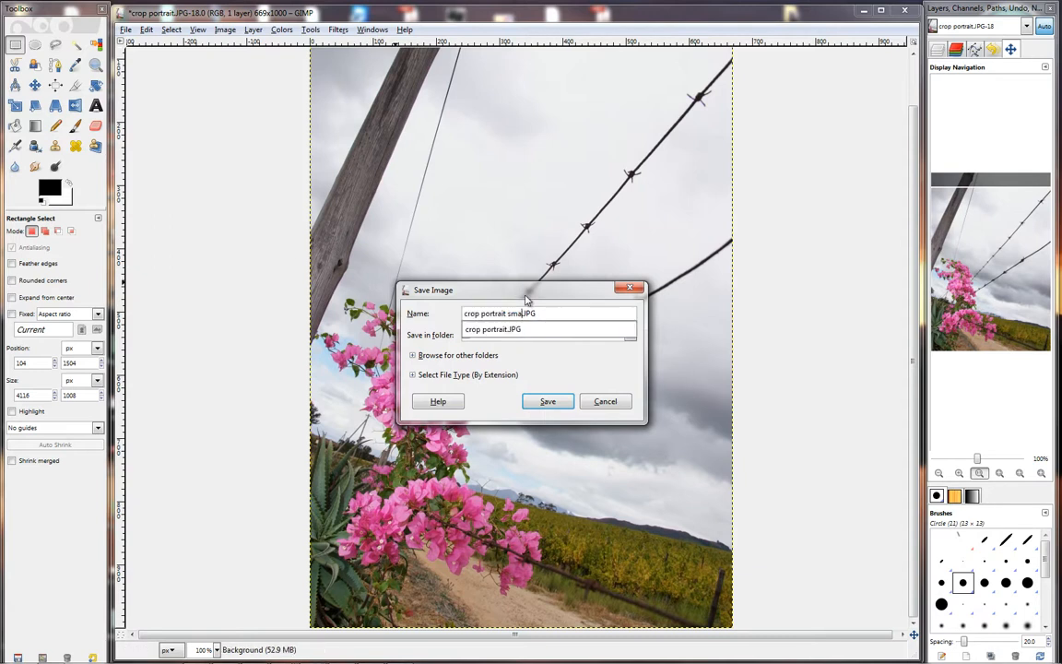
pyautogui.click(550, 314)
pyautogui.write('ll')
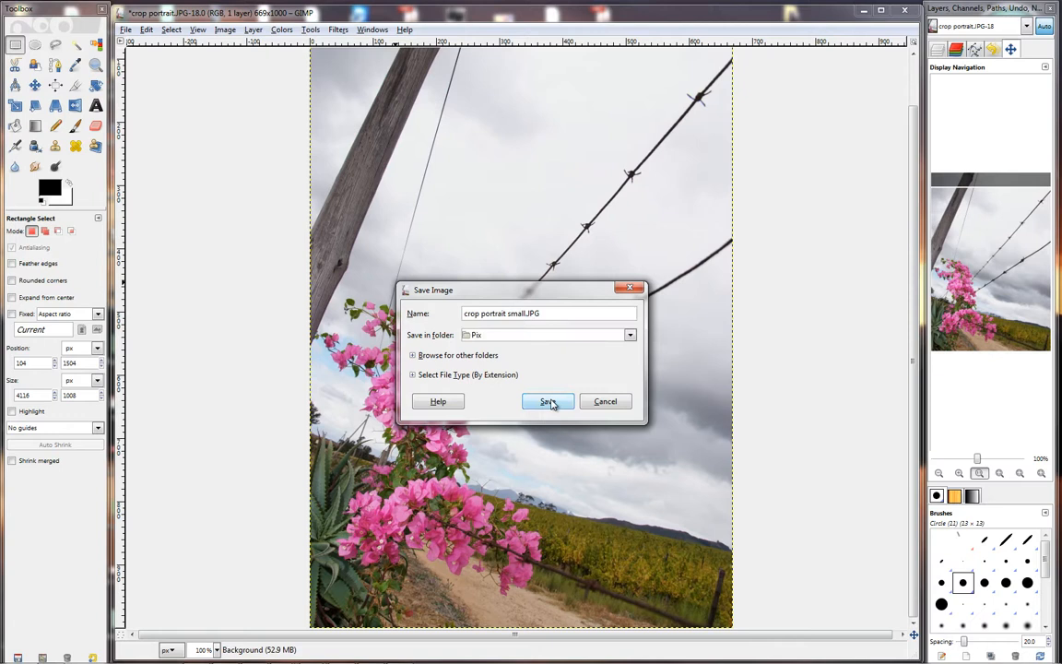
pyautogui.click(546, 402)
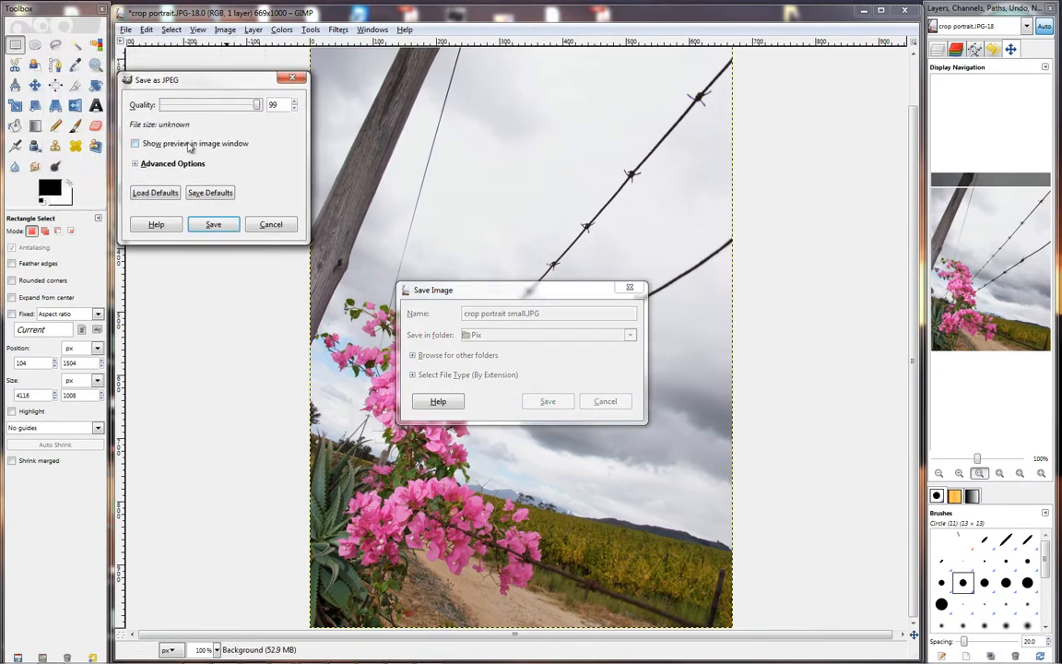
# Step: With preview shown, export the JPEG at quality 100, about 402 KB
pyautogui.click(136, 144)
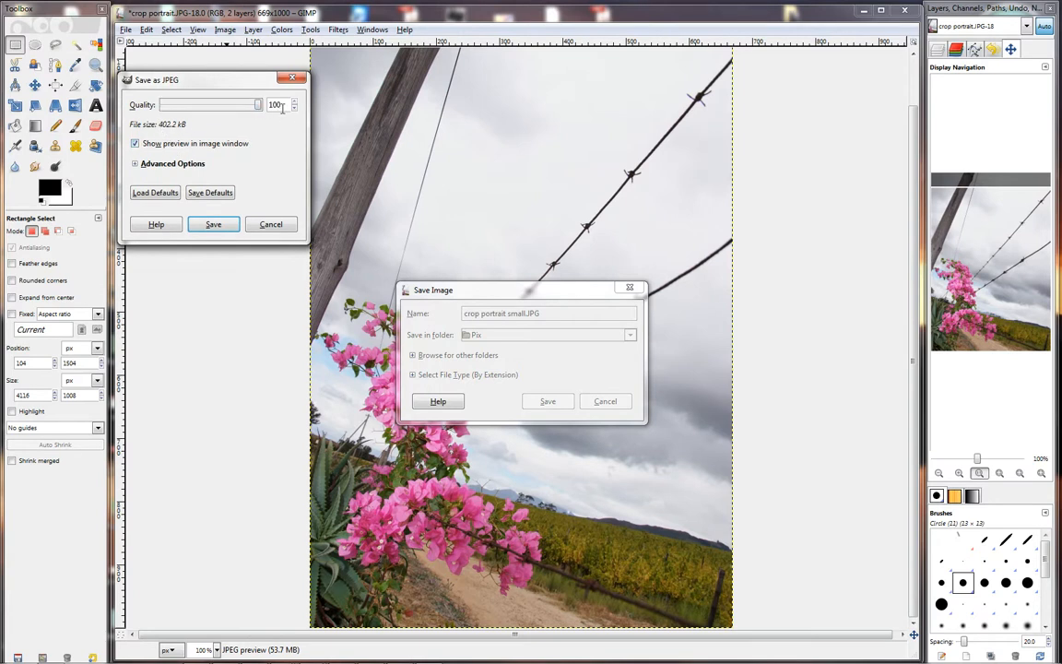
pyautogui.moveTo(277, 103)
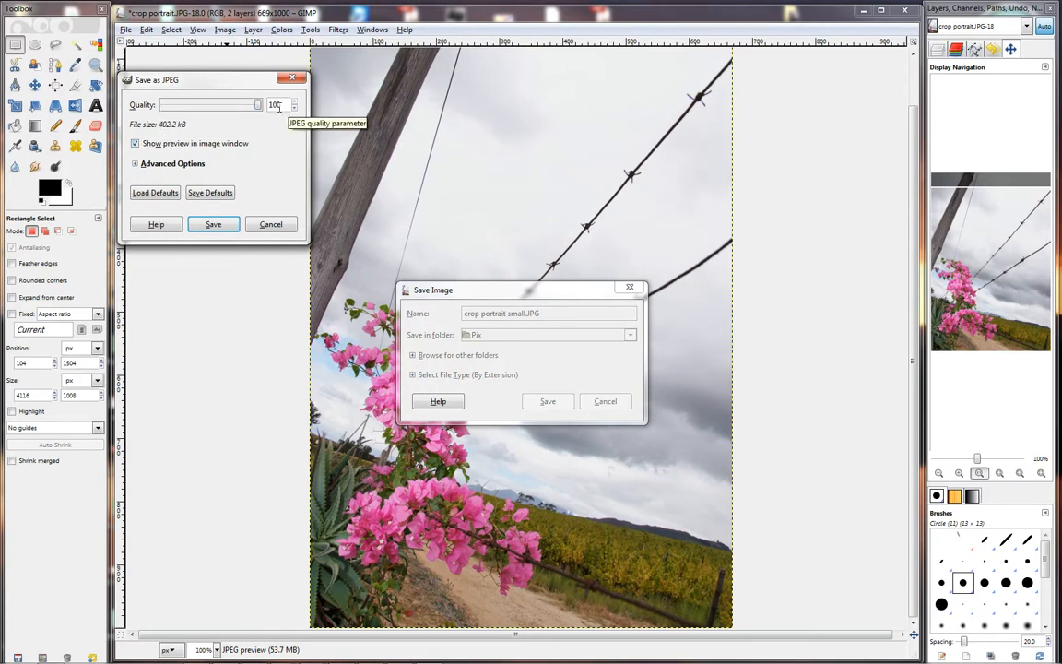
pyautogui.moveTo(169, 133)
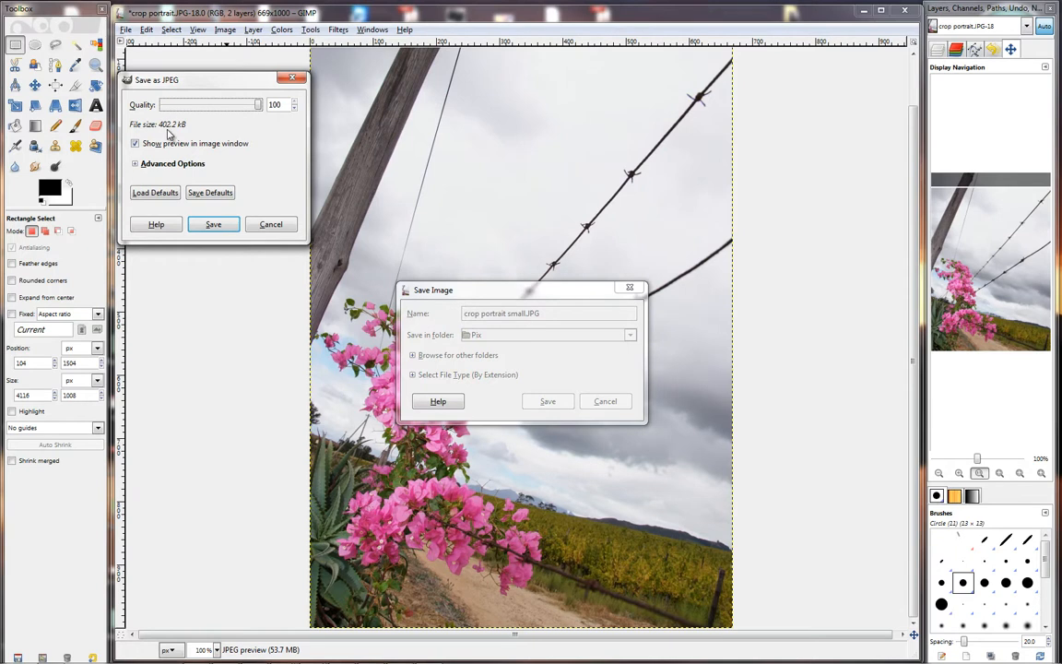
pyautogui.moveTo(175, 135)
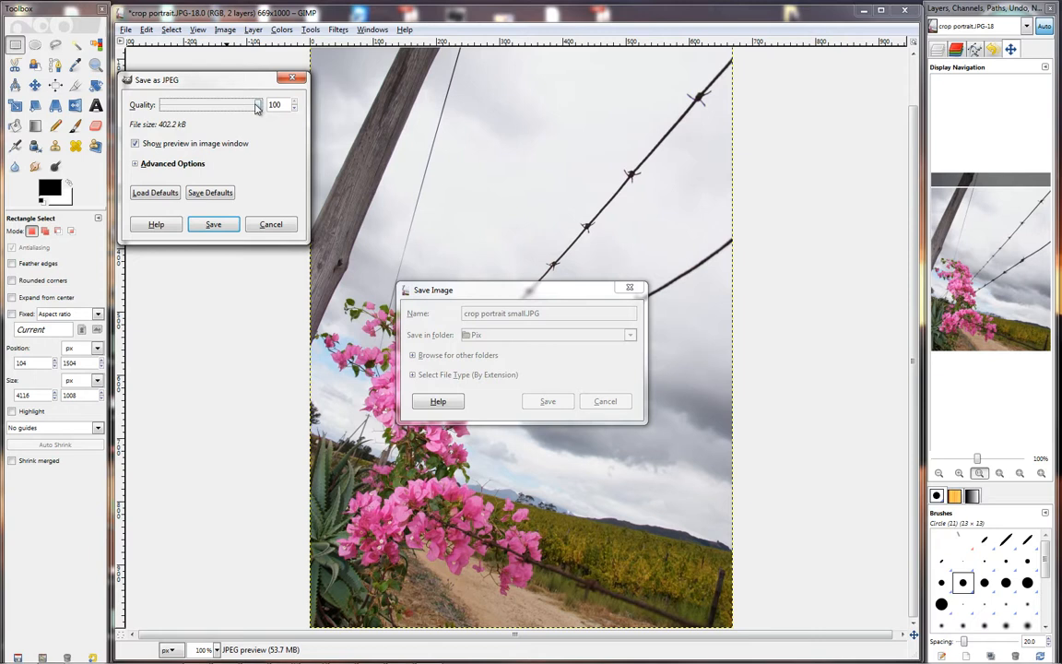
pyautogui.moveTo(258, 103)
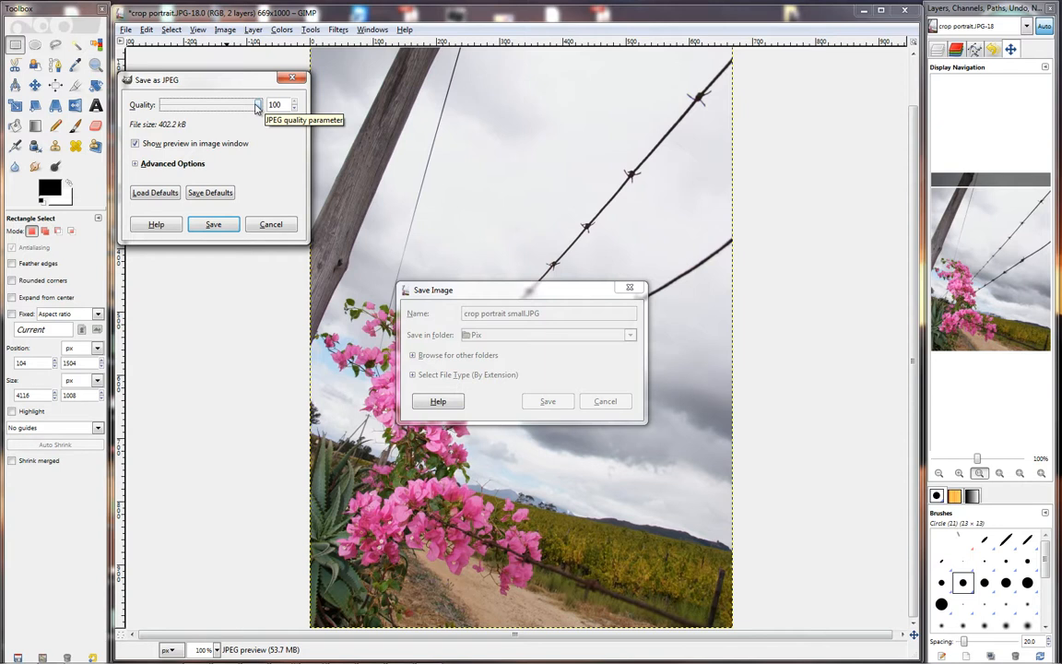
pyautogui.moveTo(265, 144)
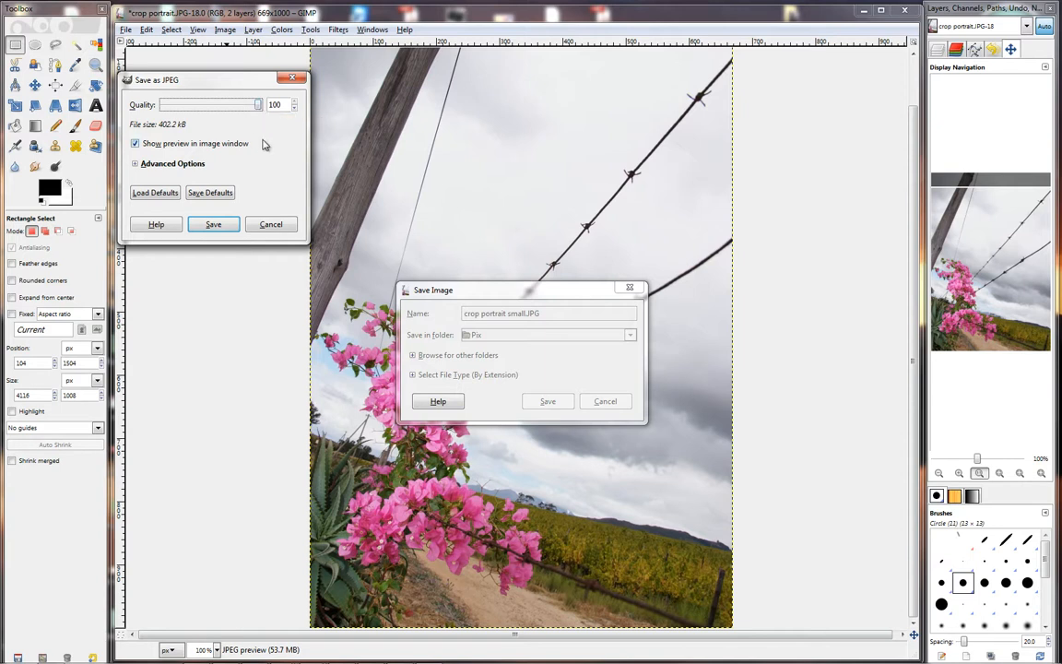
pyautogui.moveTo(269, 110)
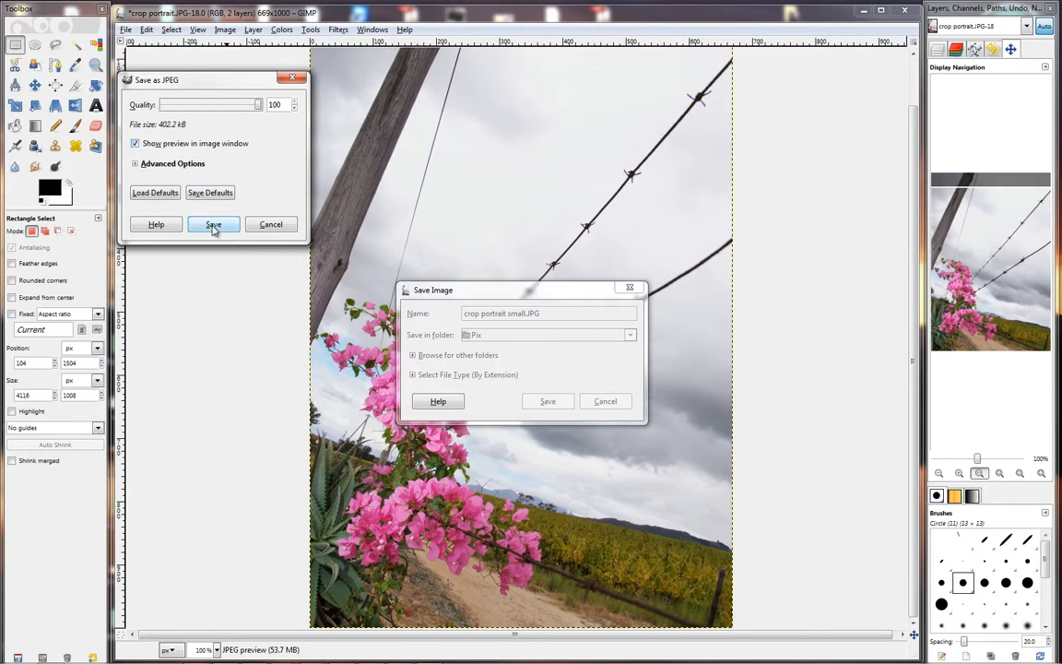
pyautogui.click(214, 225)
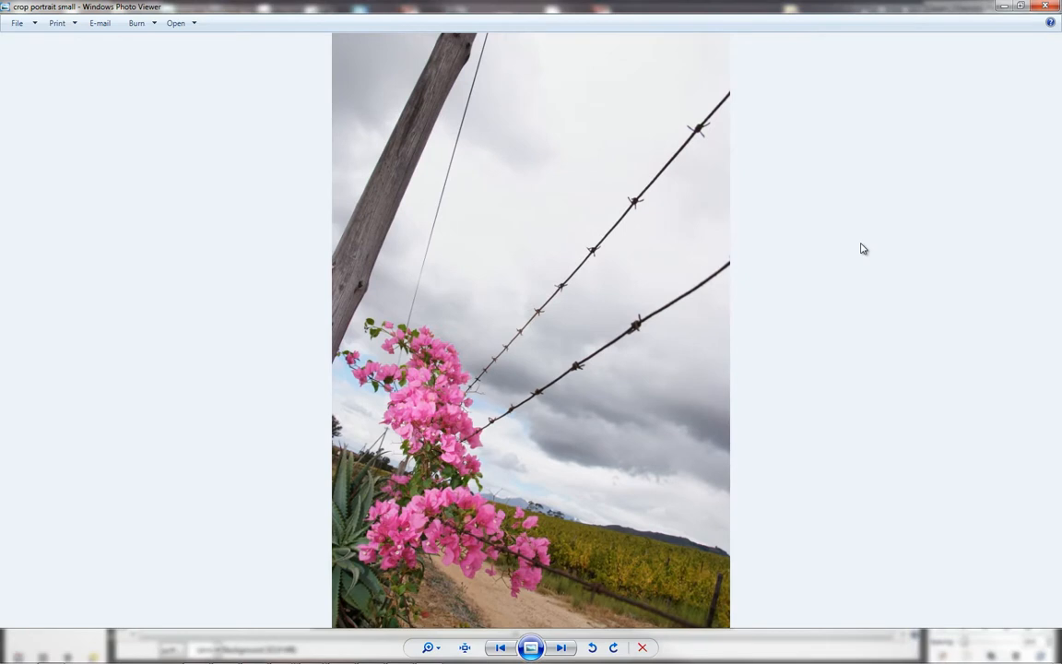
pyautogui.moveTo(538, 561)
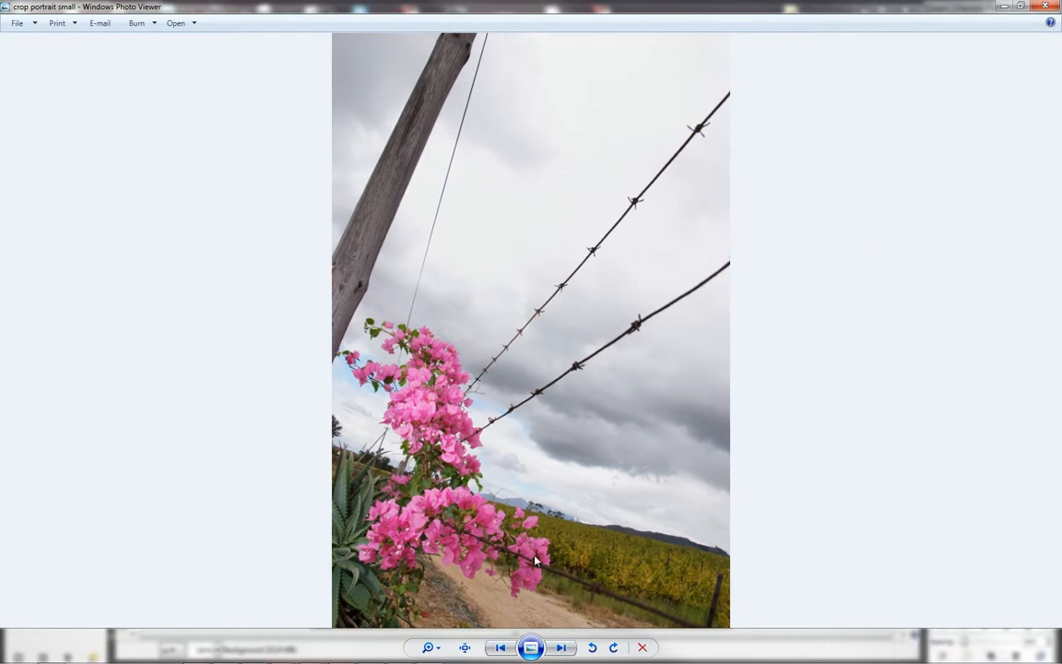